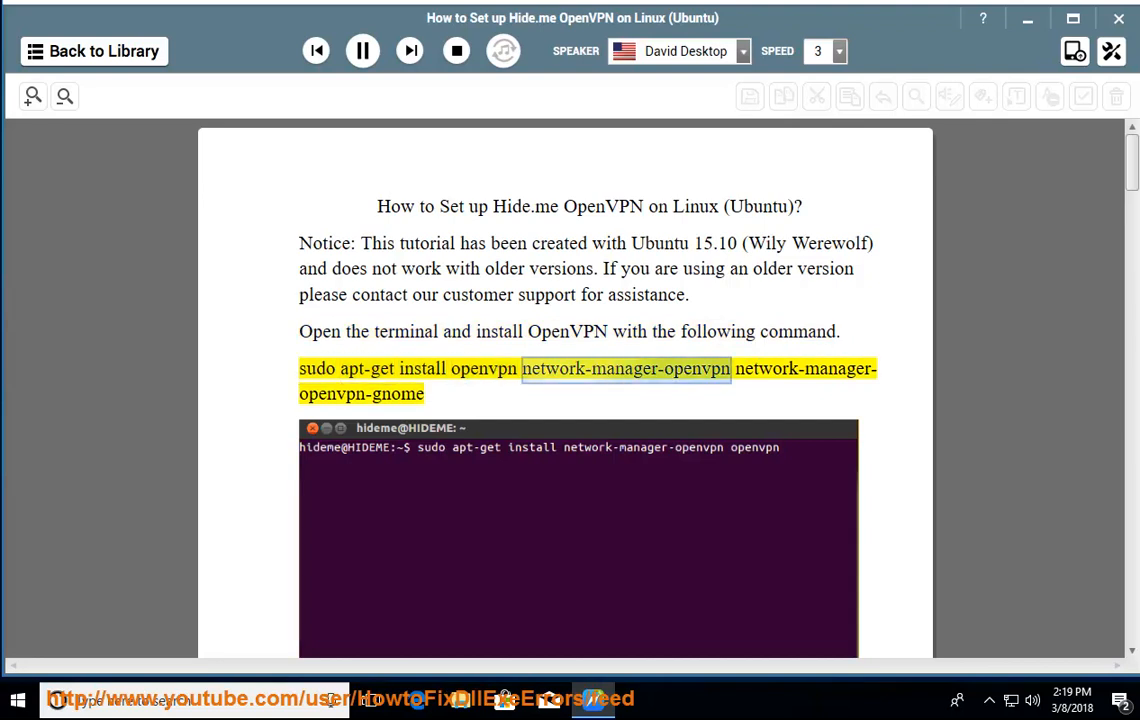
pyautogui.scroll(-3)
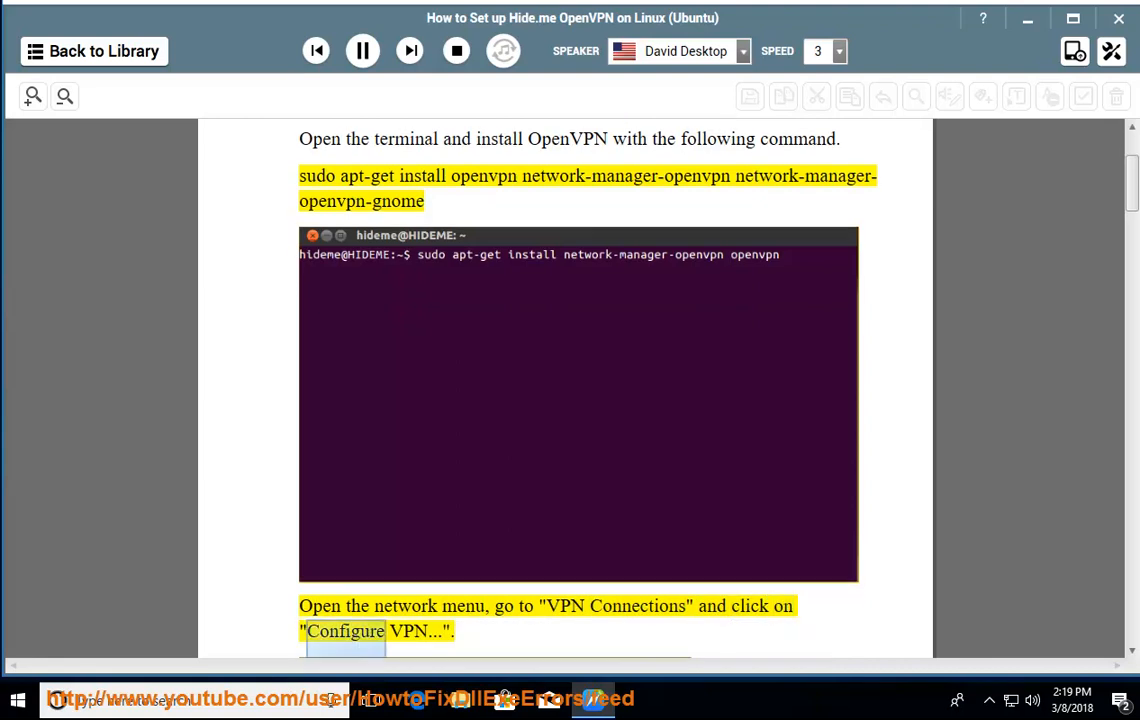
pyautogui.scroll(-3)
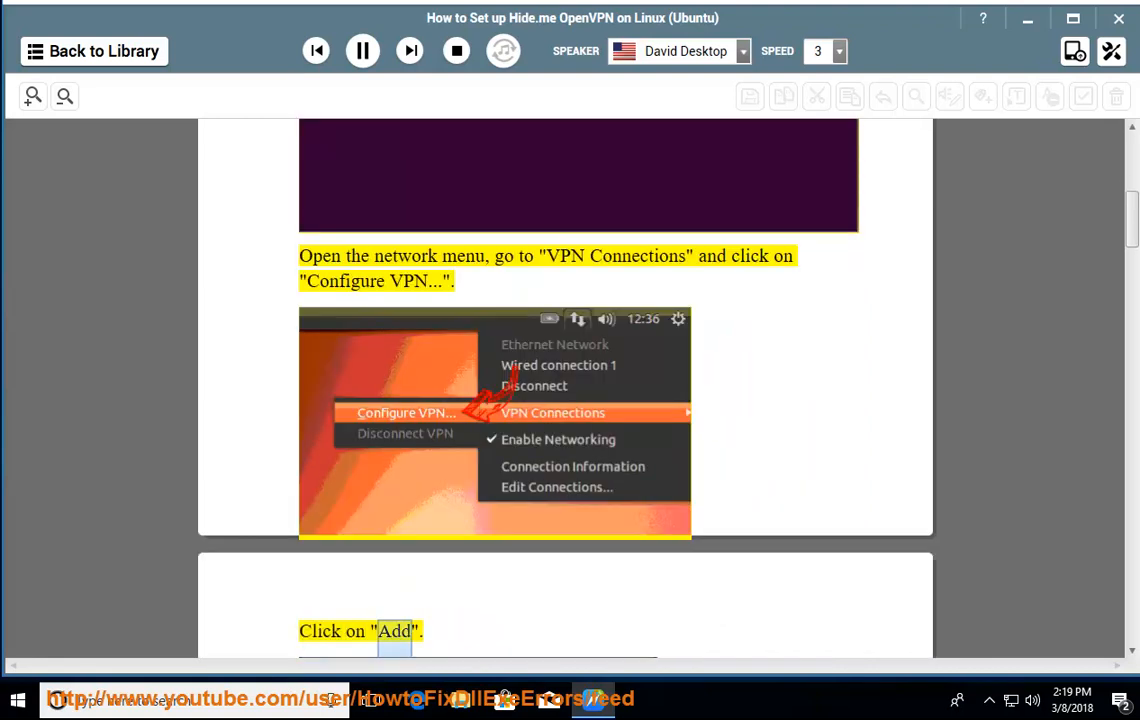
pyautogui.scroll(-3)
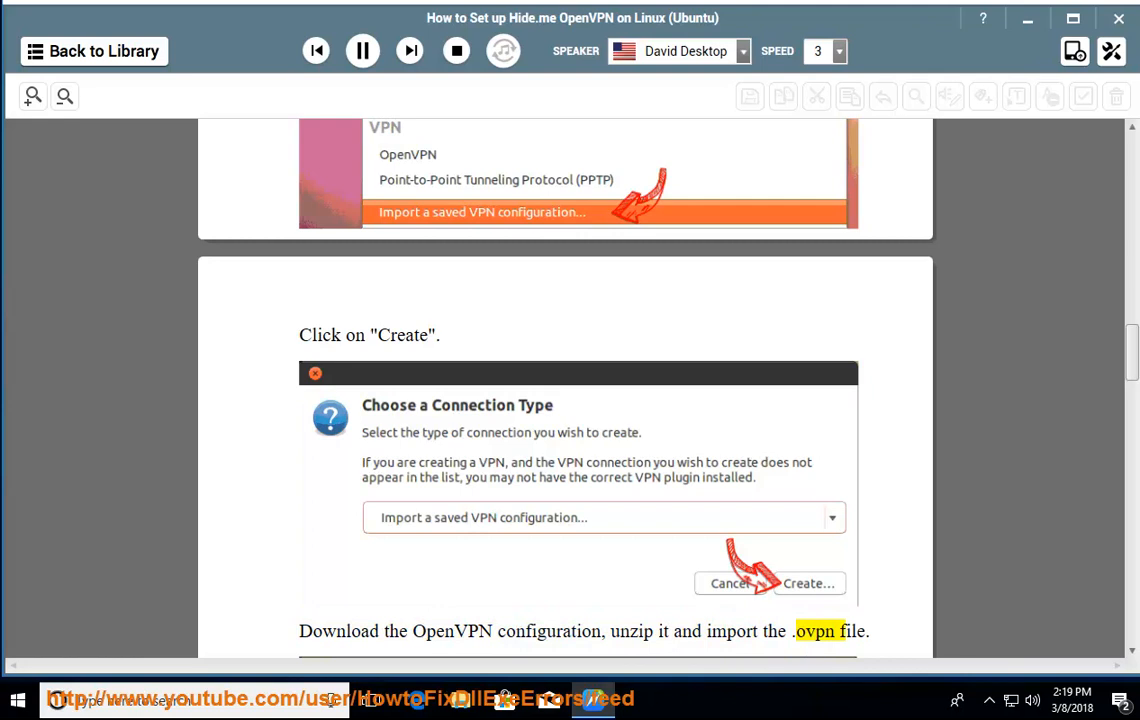
pyautogui.scroll(-3)
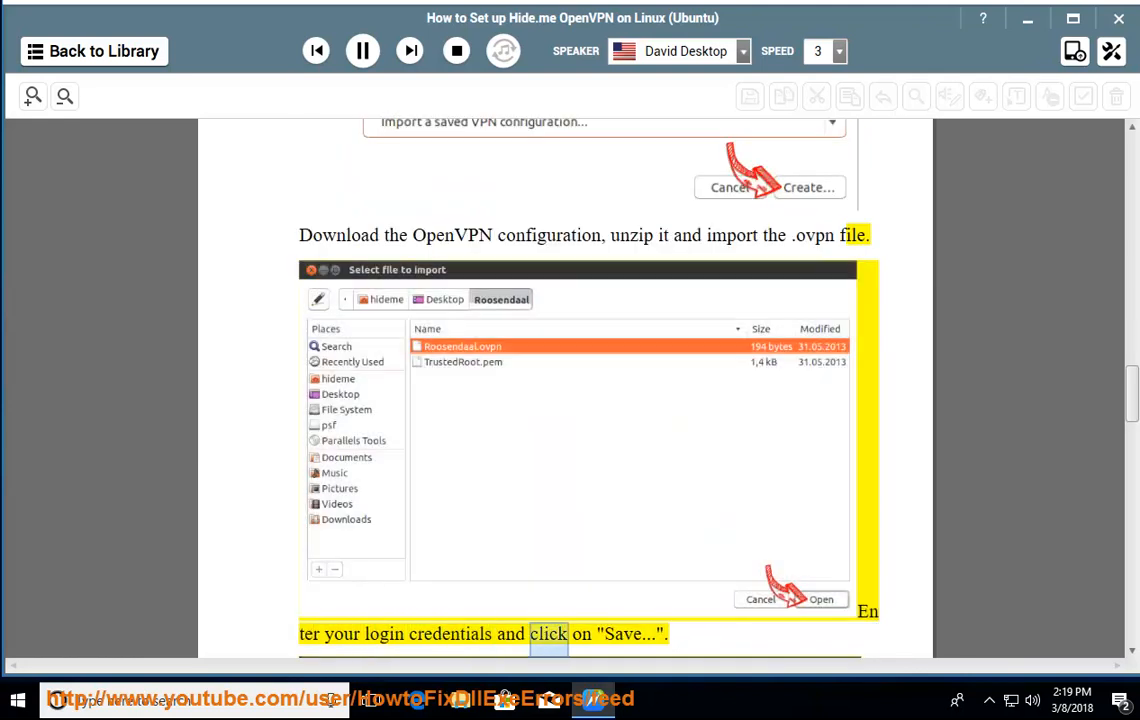
pyautogui.scroll(-3)
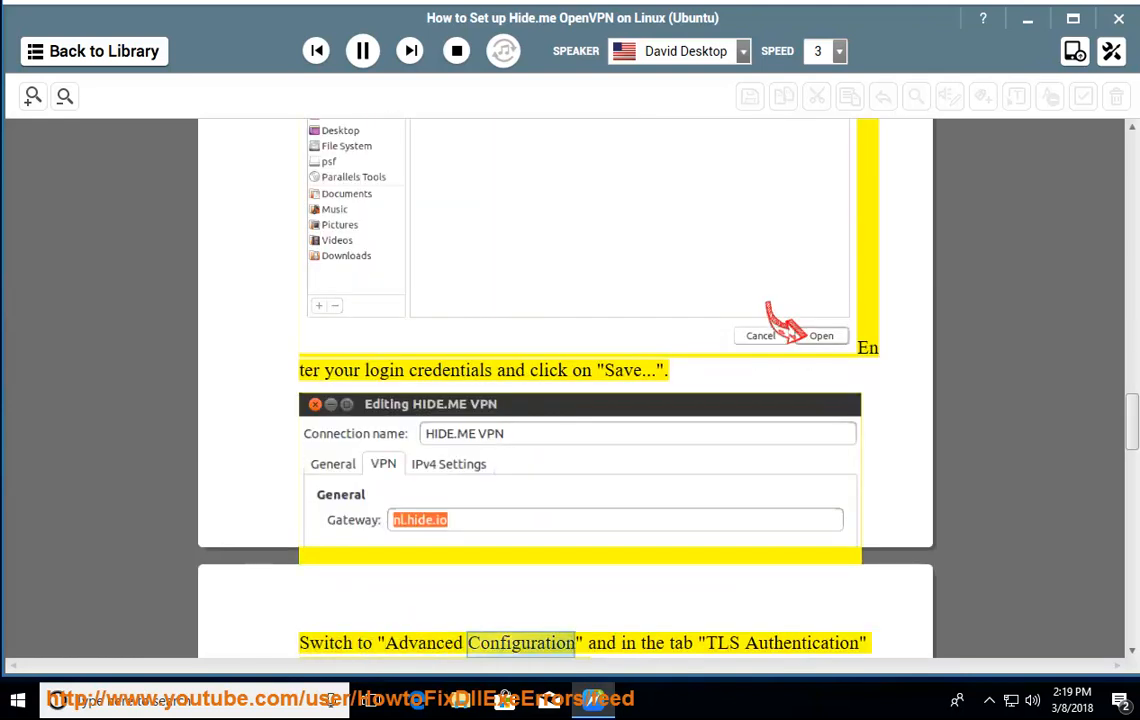
pyautogui.scroll(-3)
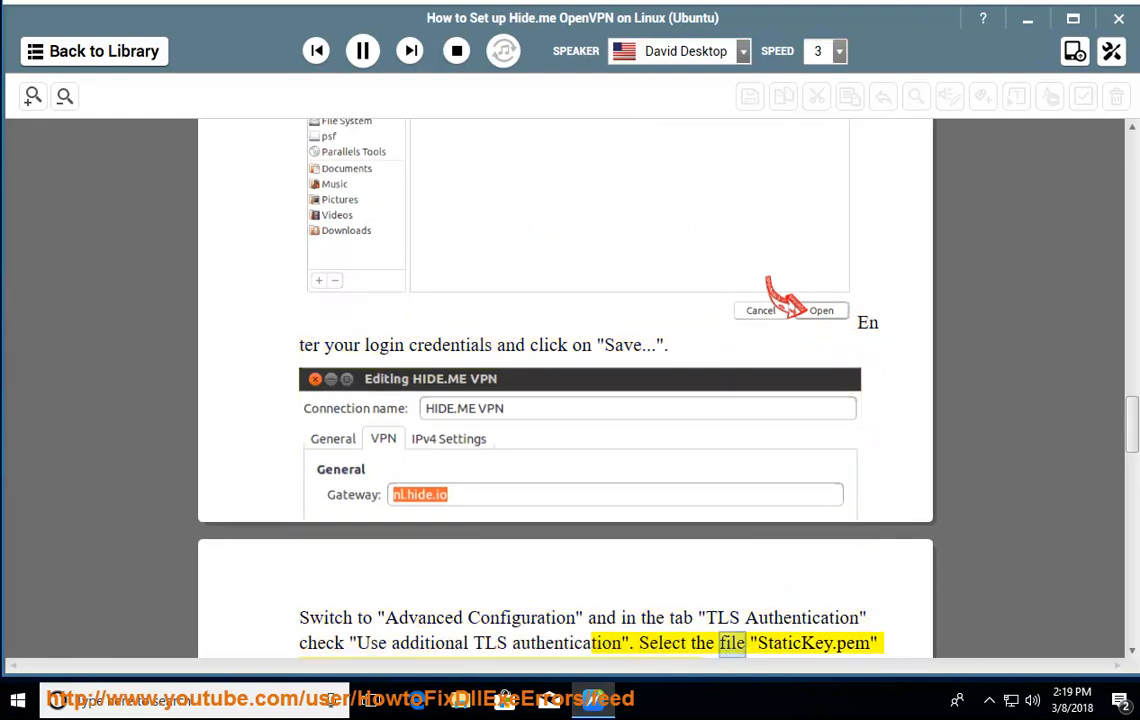
pyautogui.scroll(-3)
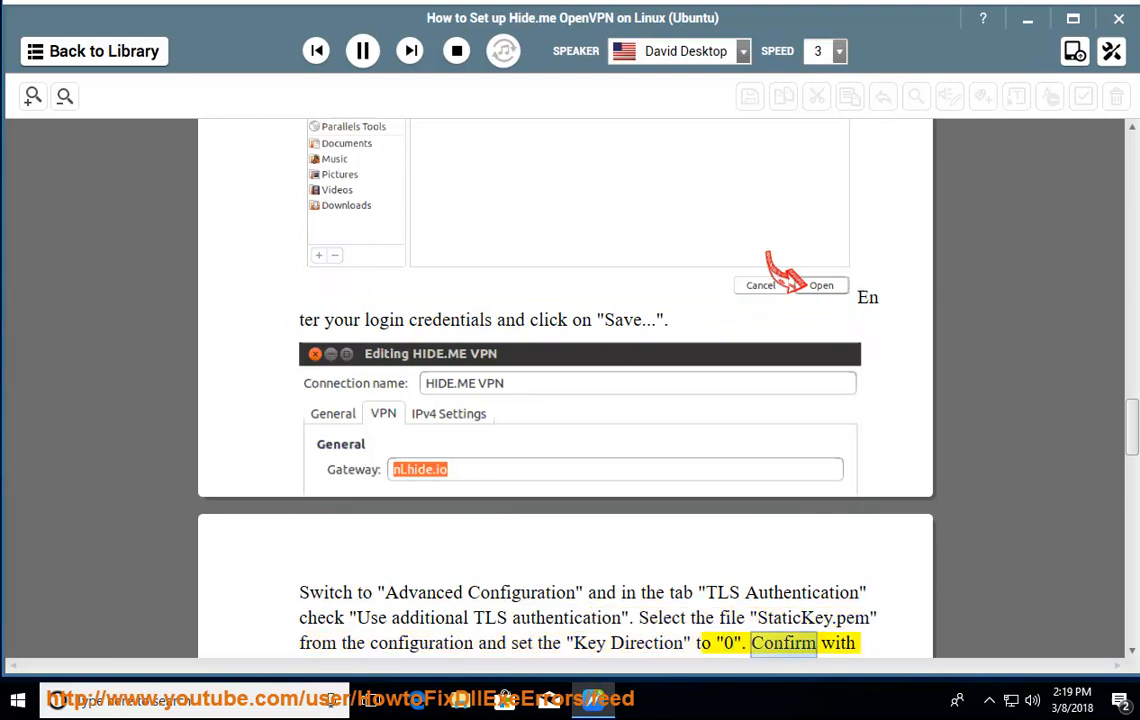
pyautogui.scroll(-3)
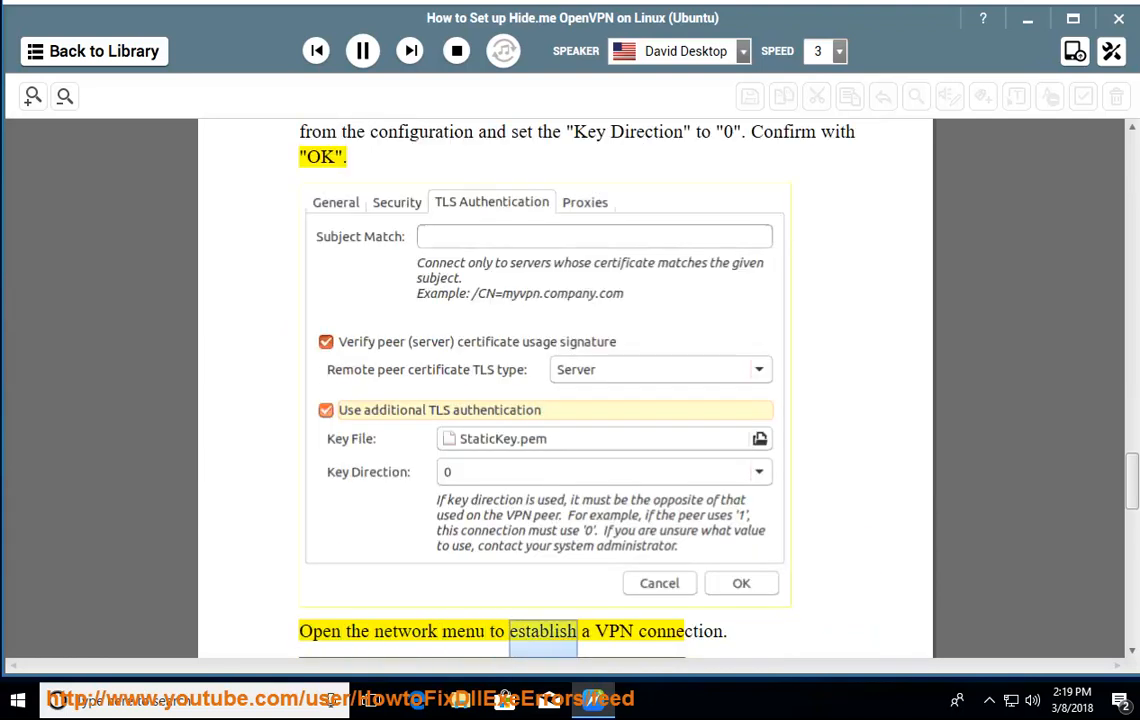
pyautogui.scroll(-3)
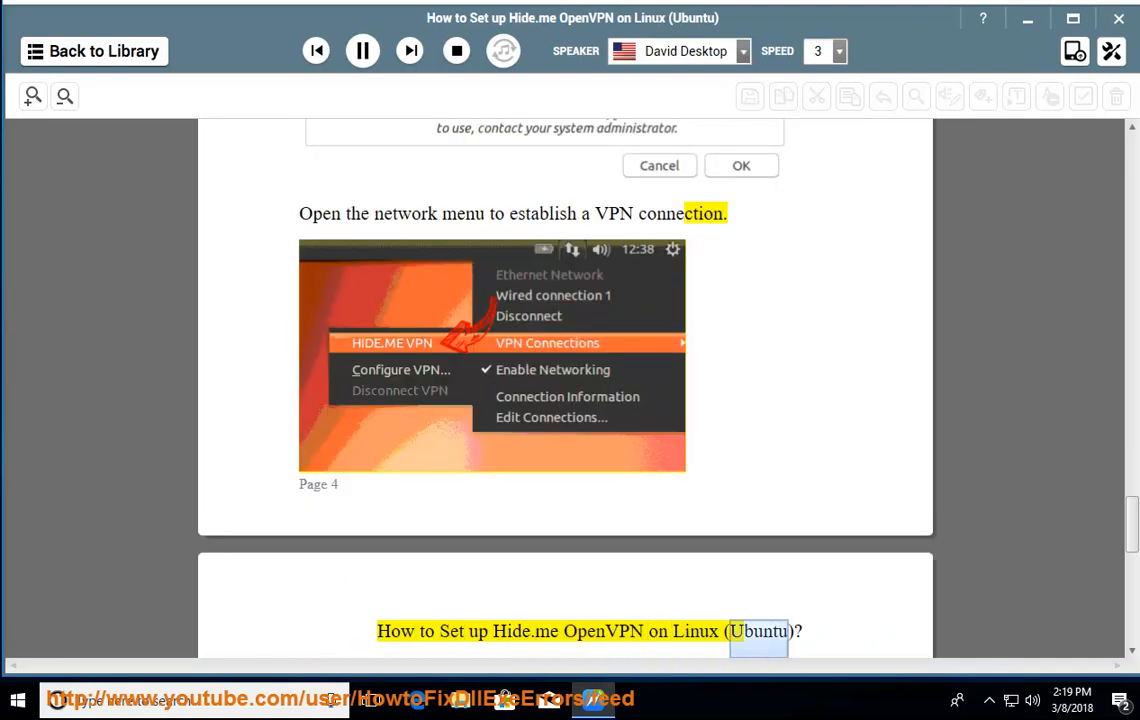
pyautogui.scroll(-3)
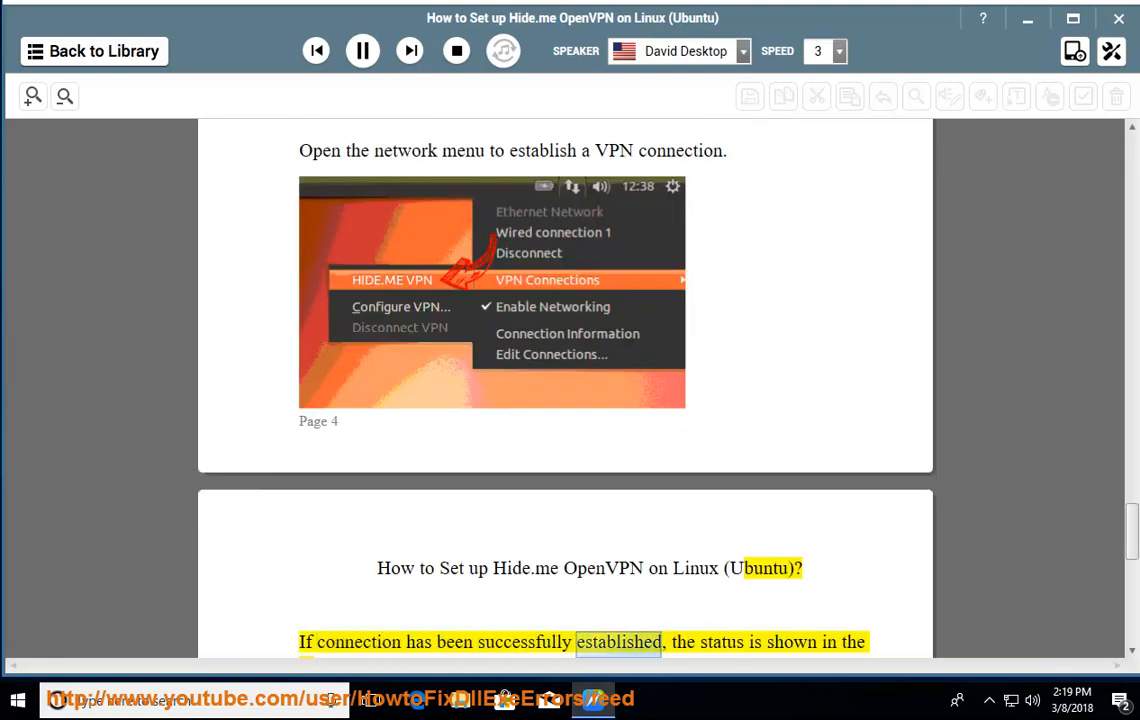